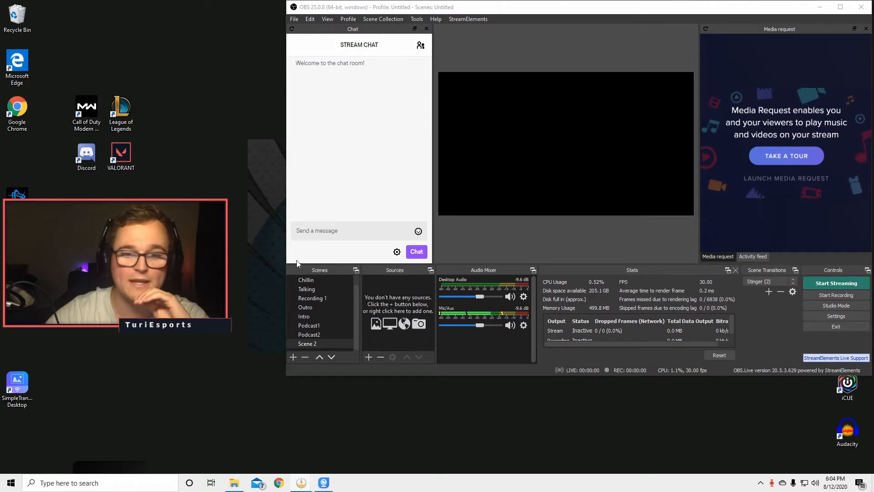
pyautogui.moveTo(326, 350)
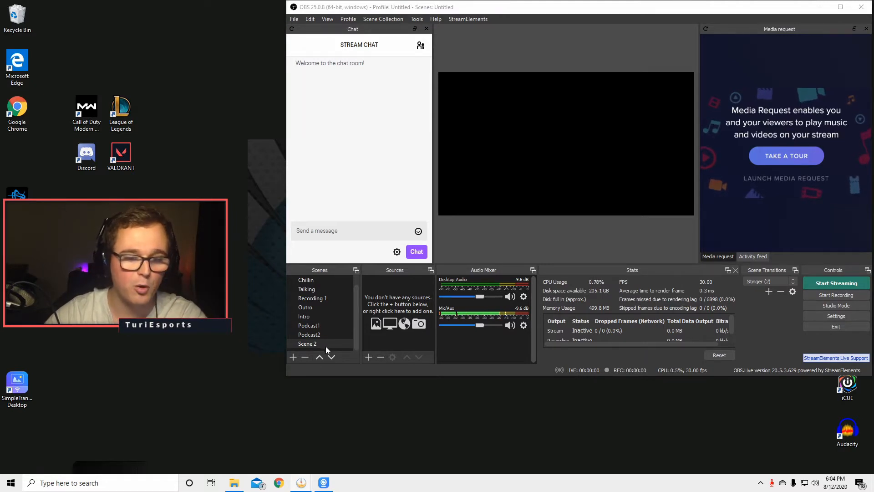
# Add a new Display Capture source to Scene 2, choosing Create new rather than Add Existing
pyautogui.rightClick(397, 313)
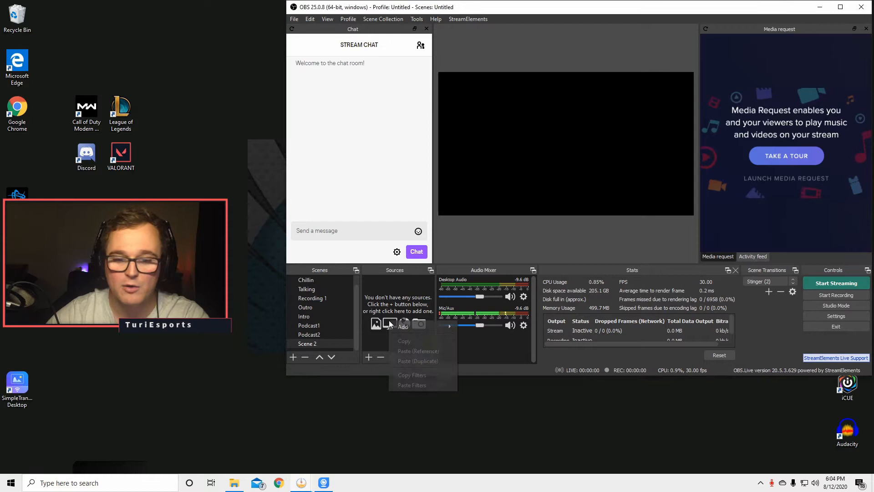
pyautogui.click(402, 327)
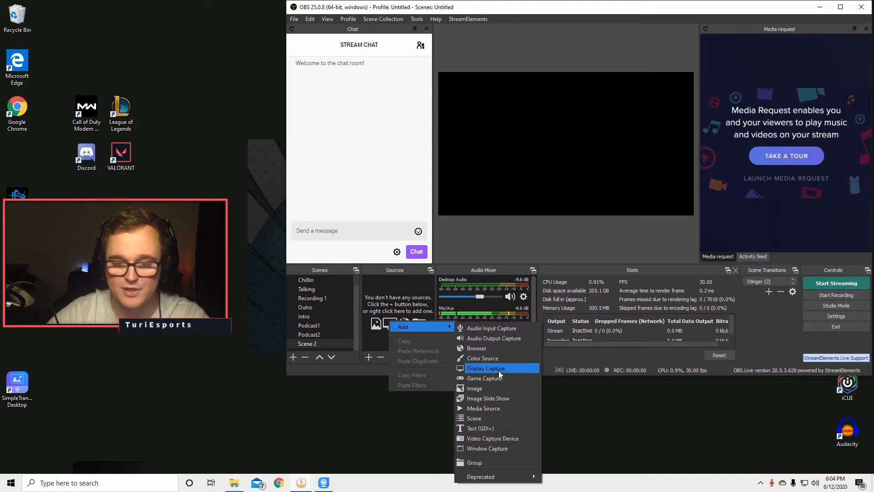
pyautogui.click(486, 368)
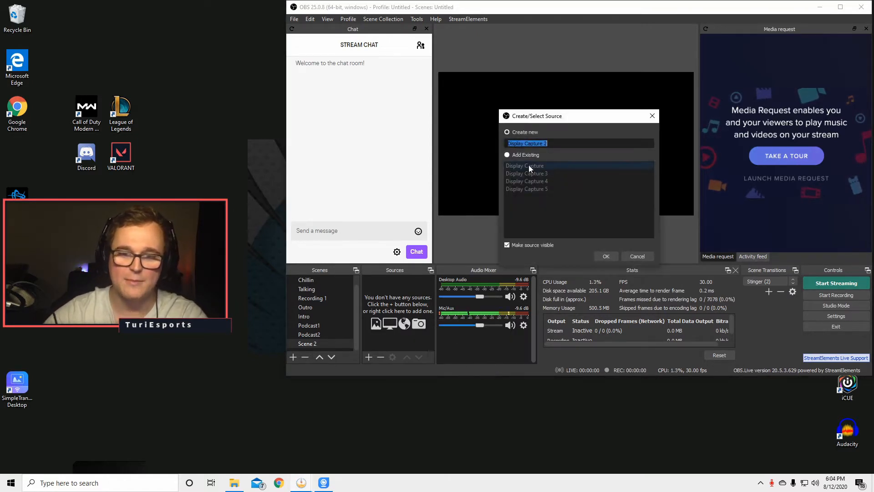
pyautogui.click(508, 155)
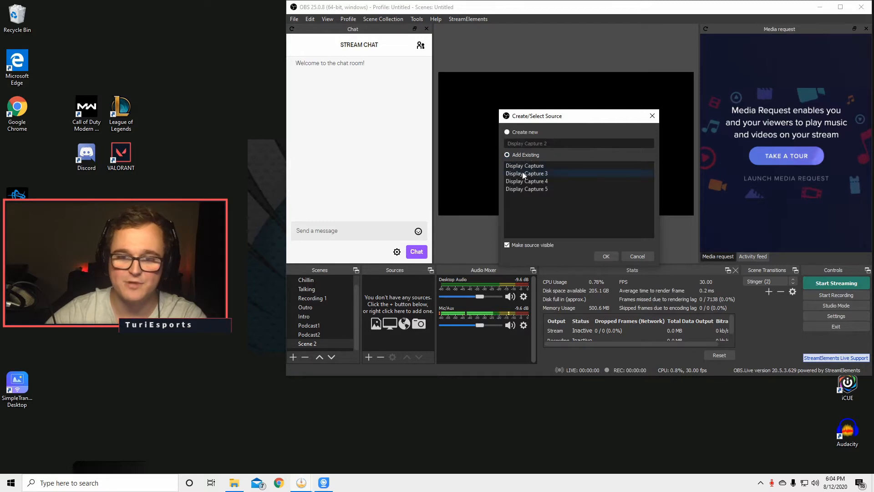
pyautogui.click(507, 132)
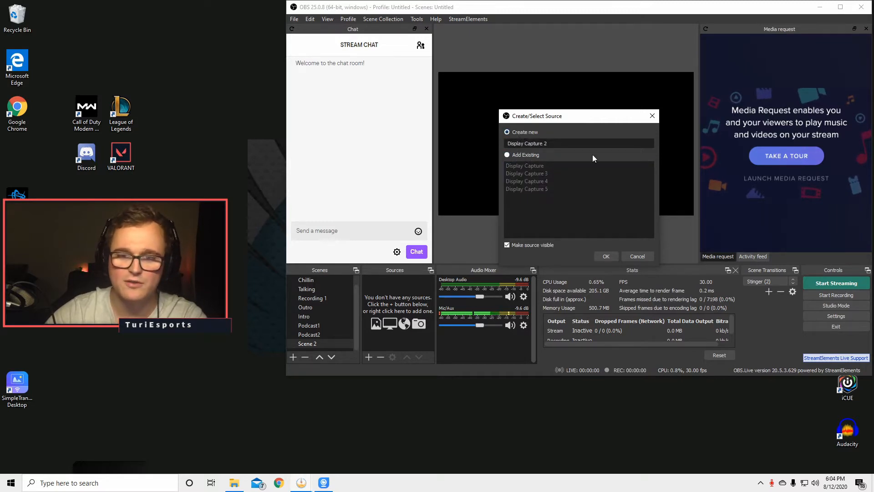
pyautogui.click(606, 256)
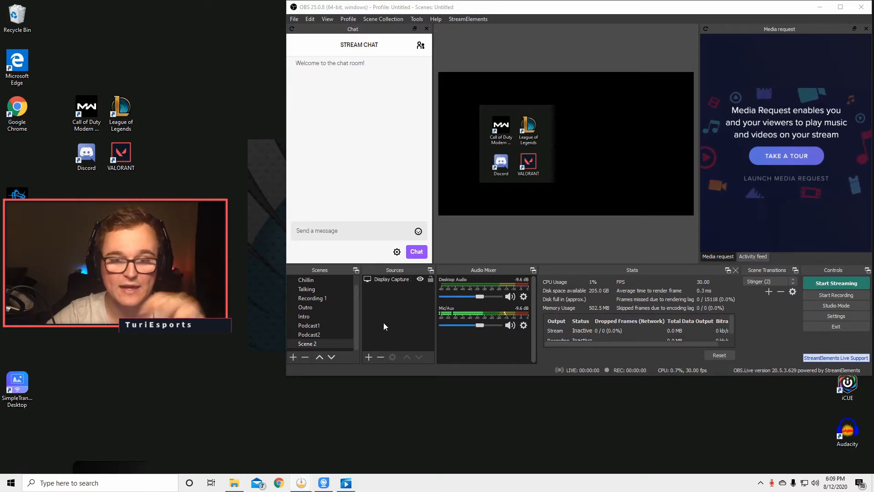
# Select the desktop capture on the canvas to crop and position it on the left
pyautogui.click(500, 142)
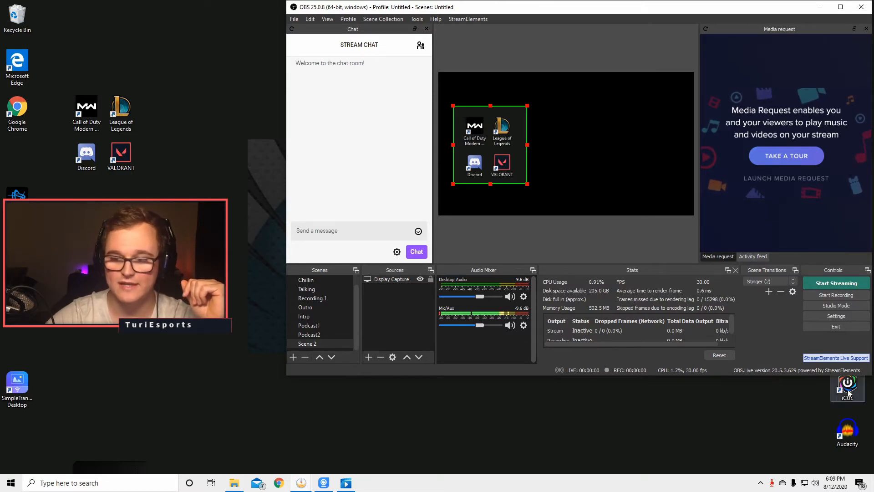
pyautogui.moveTo(379, 348)
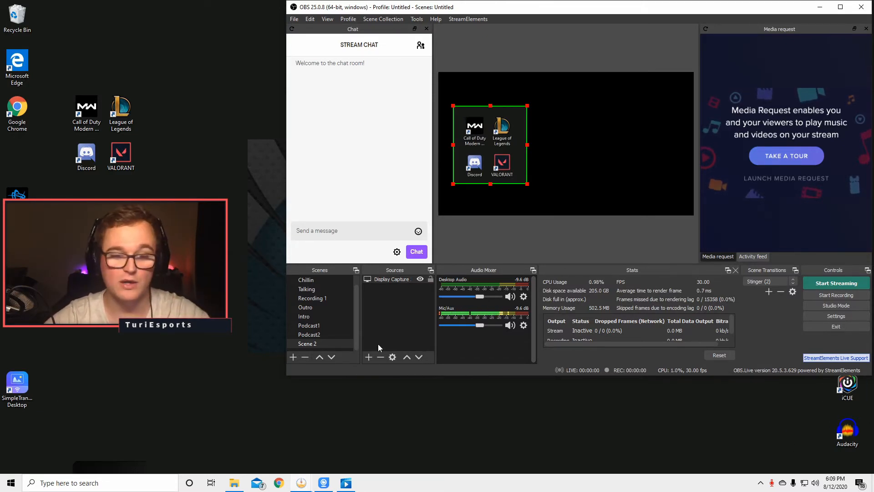
# Add the existing Display Capture 2 to Scene 2 for the iCUE and Audacity icons
pyautogui.click(368, 357)
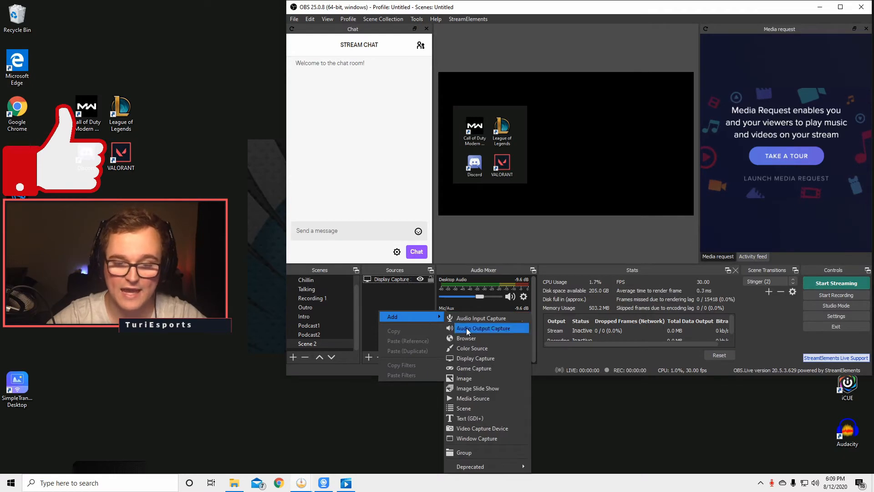
pyautogui.moveTo(476, 438)
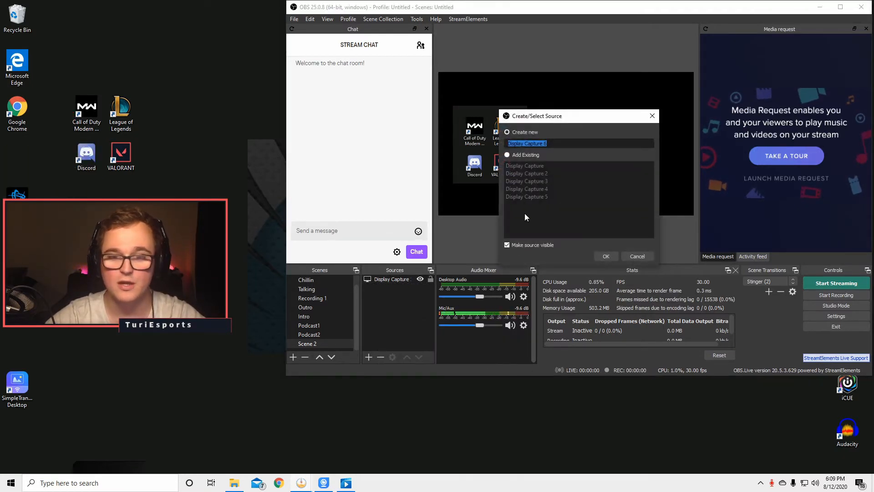
pyautogui.click(507, 154)
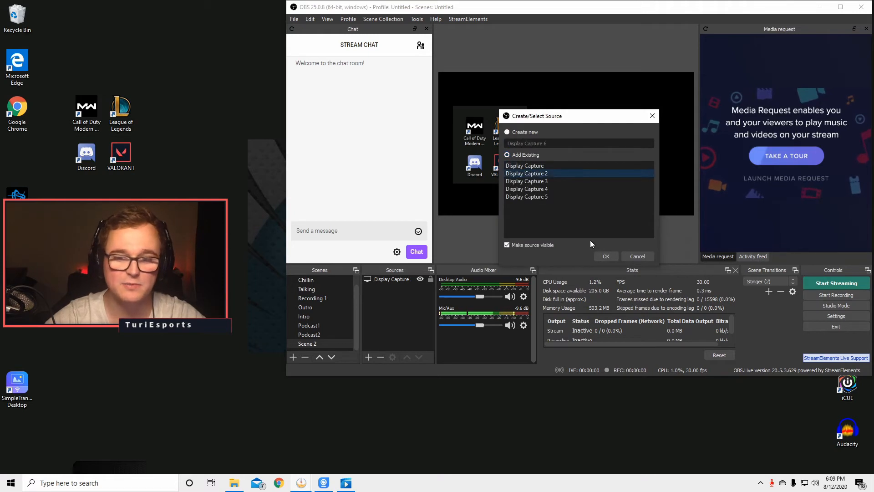
pyautogui.click(606, 256)
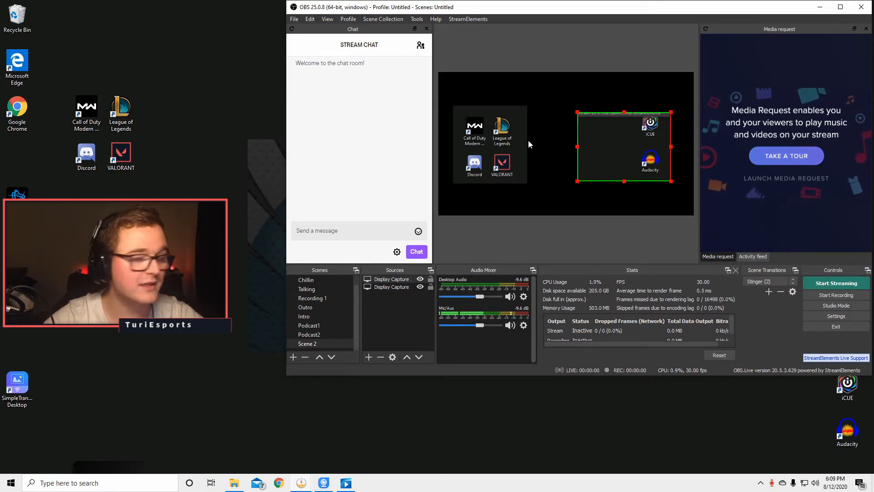
# Add the existing GGBROS.png image to Scene 2 as the podcast overlay on top
pyautogui.click(490, 140)
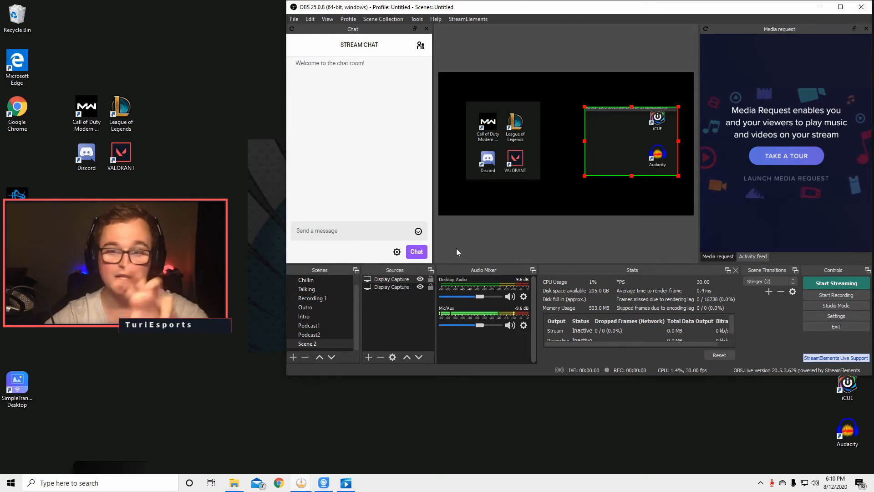
pyautogui.rightClick(396, 313)
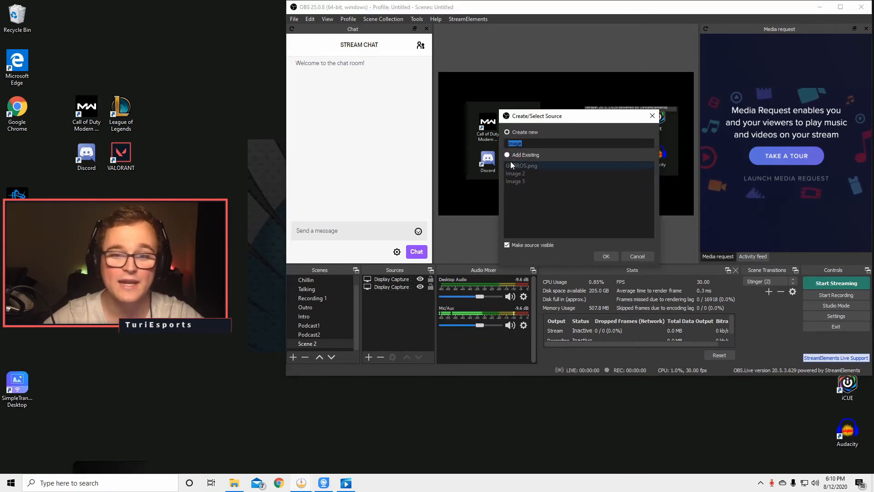
pyautogui.click(507, 154)
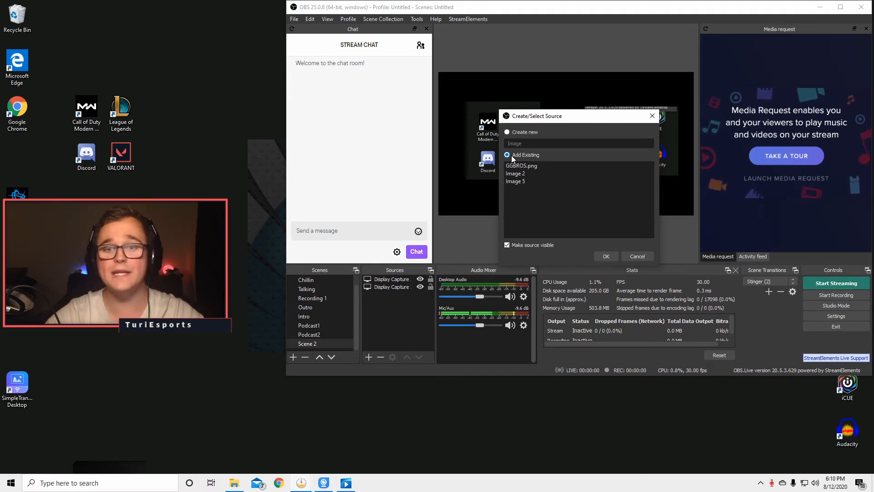
pyautogui.click(605, 256)
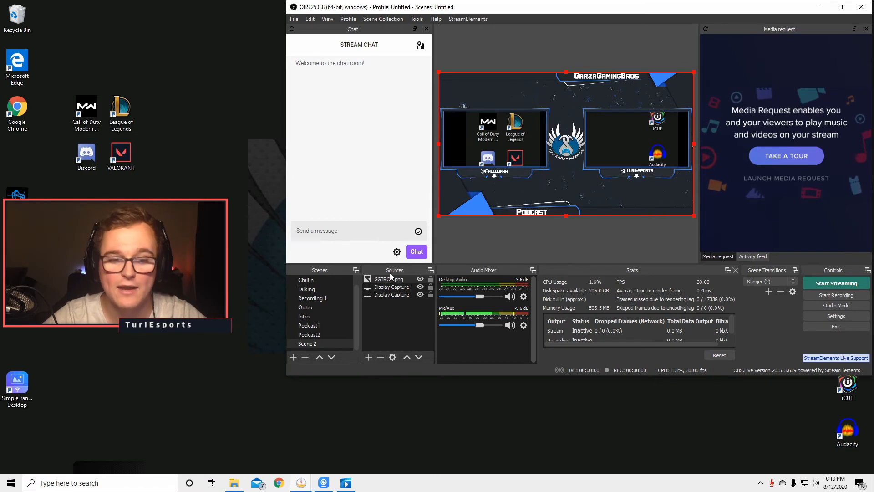
# Select the left Display Capture and scale it up to fill the overlay's left camera slot
pyautogui.click(633, 134)
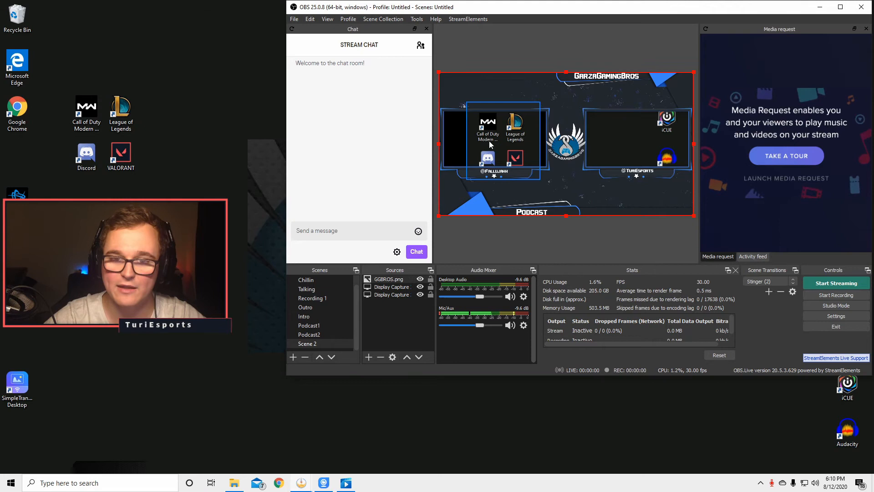
pyautogui.click(494, 136)
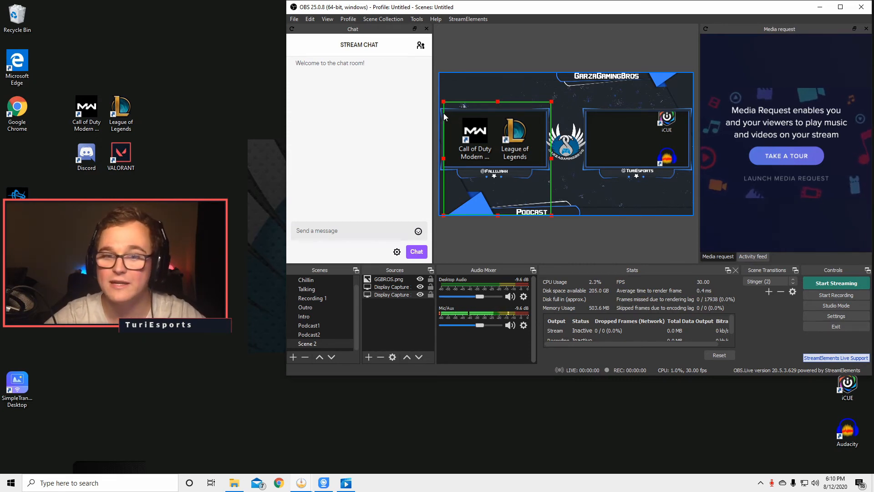
pyautogui.moveTo(502, 167)
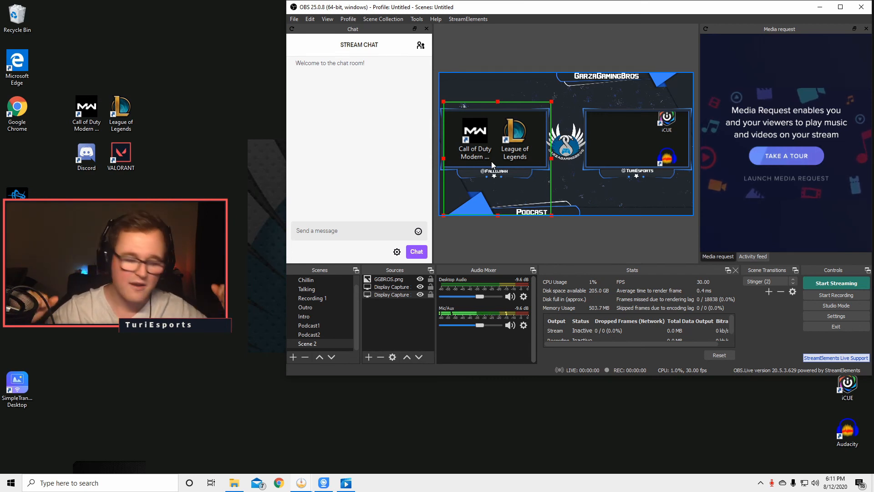
pyautogui.moveTo(554, 188)
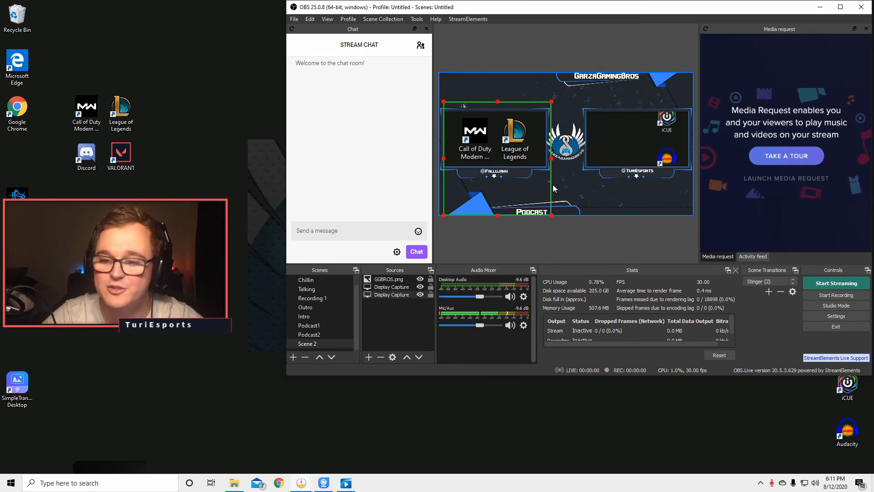